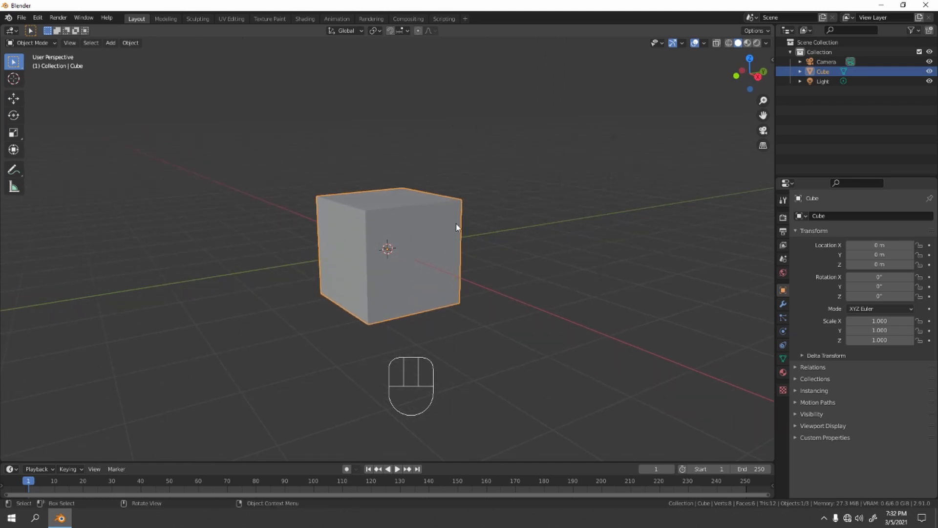
- Scale the default cube down to about 0.24 on Z into a thin slab
{"action": "key", "text": "s"}
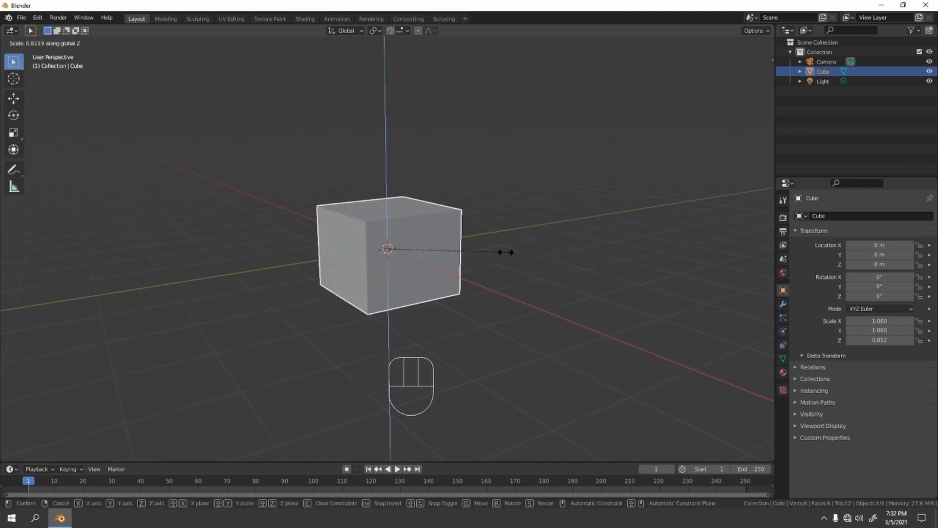
{"action": "left_click", "coordinate": [421, 265]}
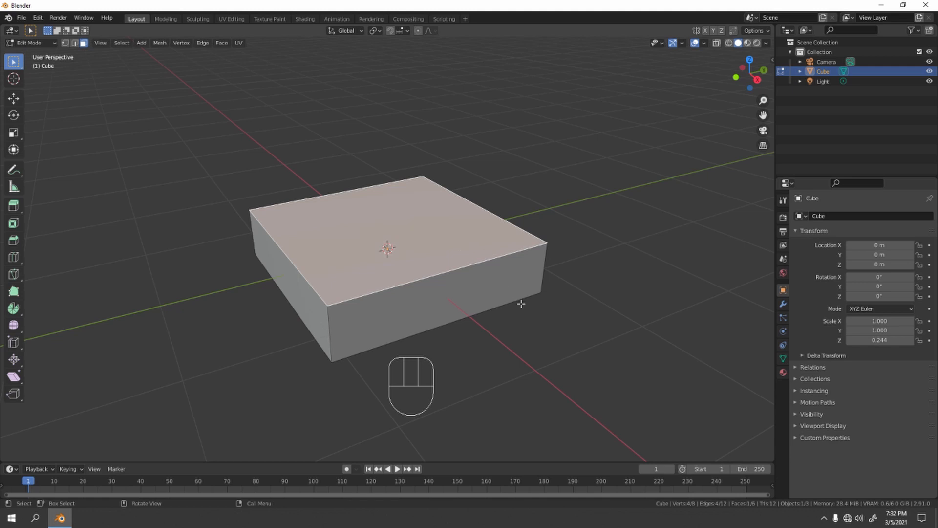
- Inset the top face twice, duplicate the inner square and lift the copy along Z
{"action": "key", "text": "i"}
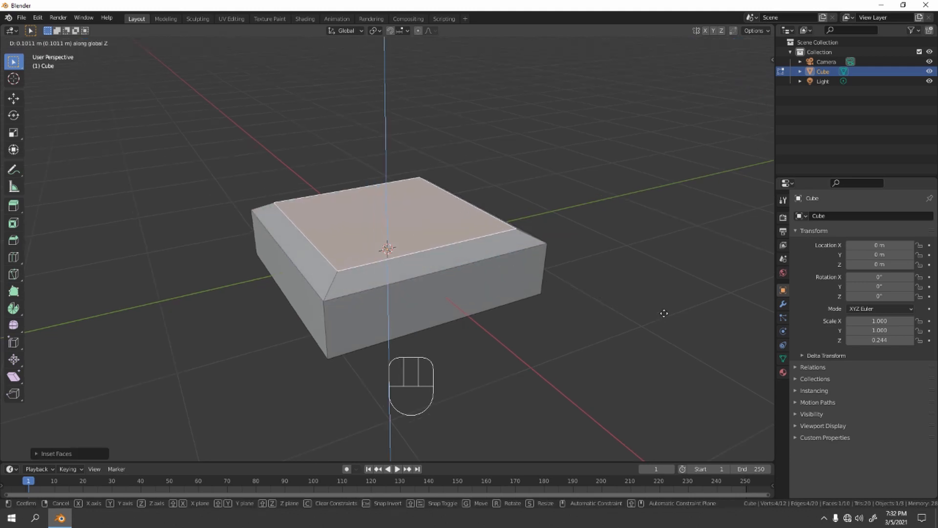
{"action": "left_click", "coordinate": [386, 248]}
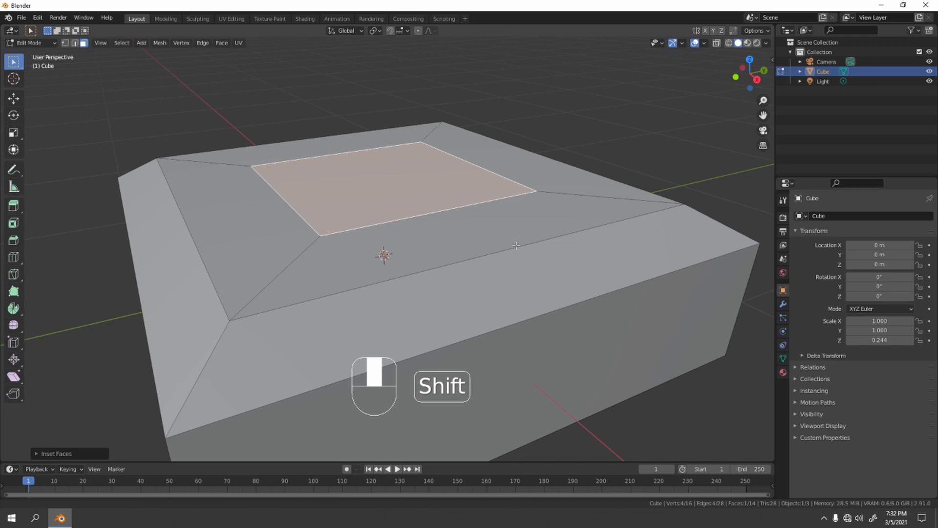
{"action": "key", "text": "shift+d"}
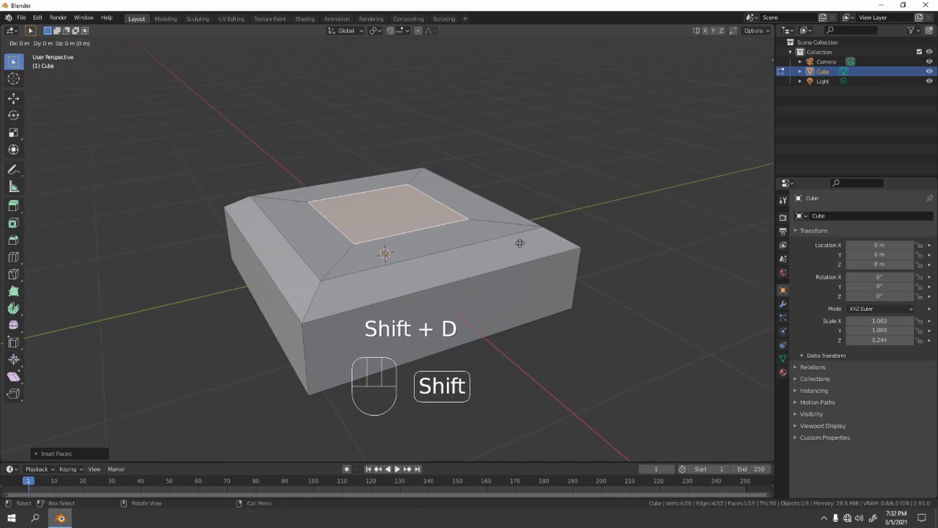
{"action": "key", "text": "shift+d"}
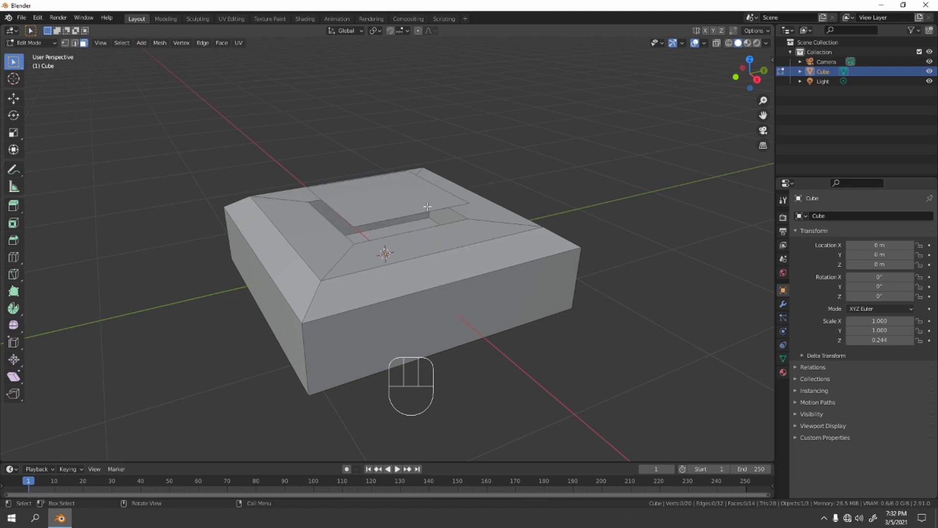
{"action": "left_click", "coordinate": [389, 203]}
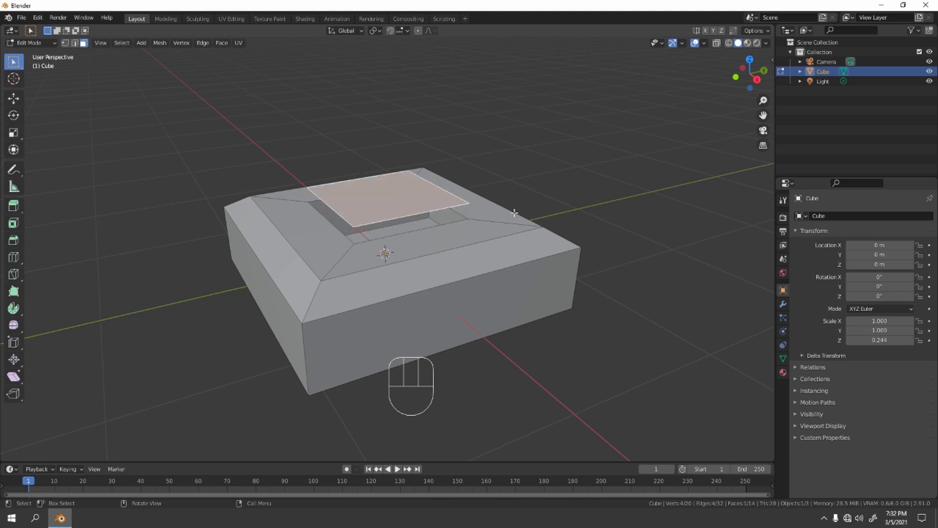
{"action": "key", "text": "g"}
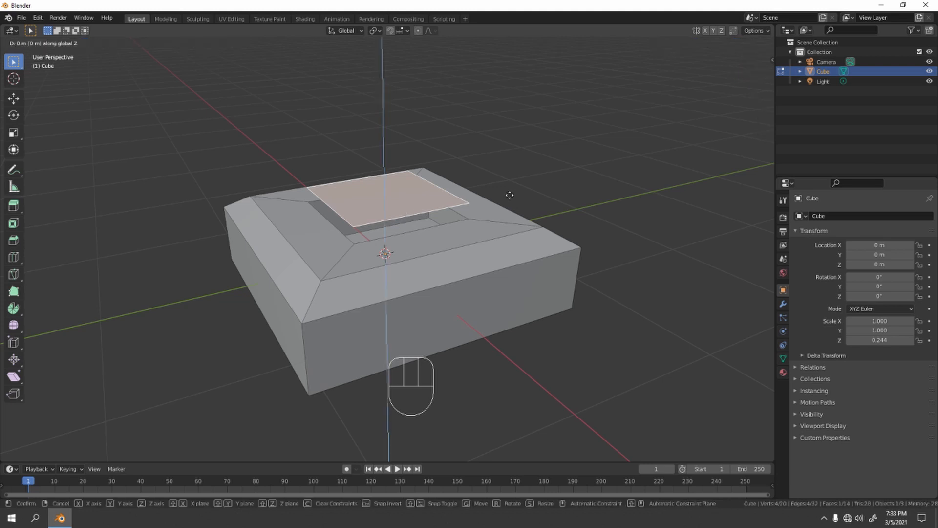
{"action": "mouse_move", "coordinate": [511, 219]}
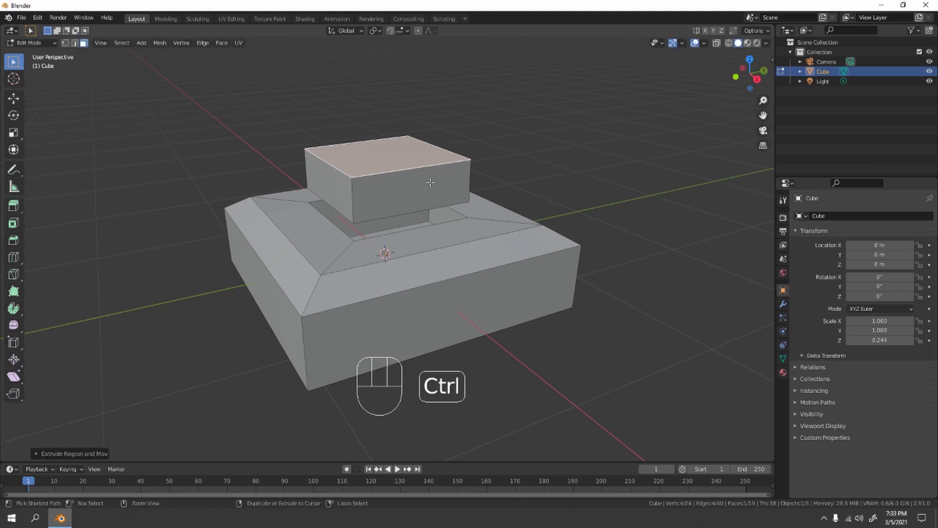
- Extrude the copied square into a block, add a loop cut and lower it into the recess
{"action": "left_click", "coordinate": [455, 177]}
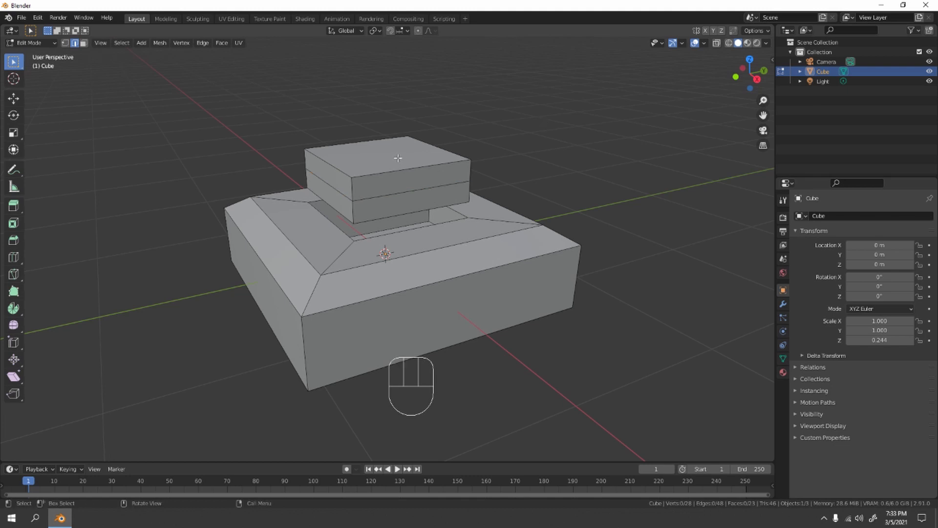
{"action": "left_click", "coordinate": [408, 161]}
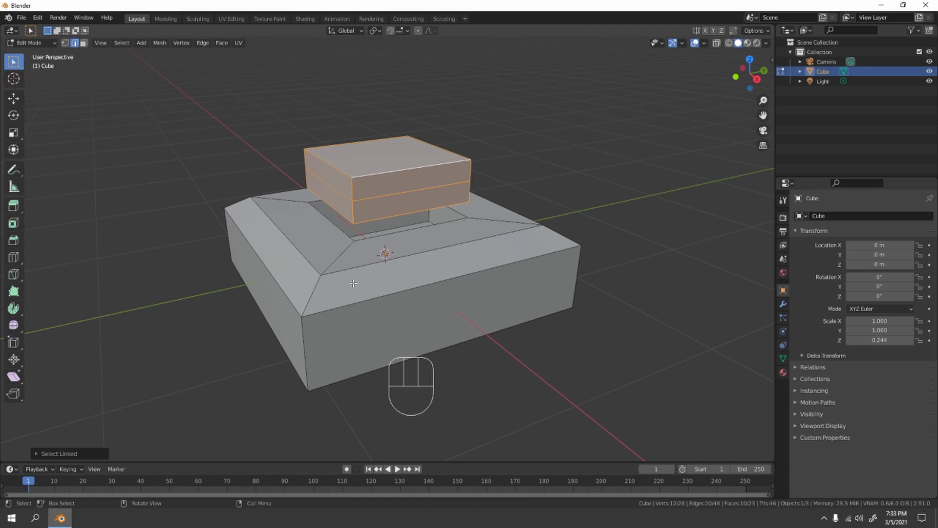
{"action": "key", "text": "g"}
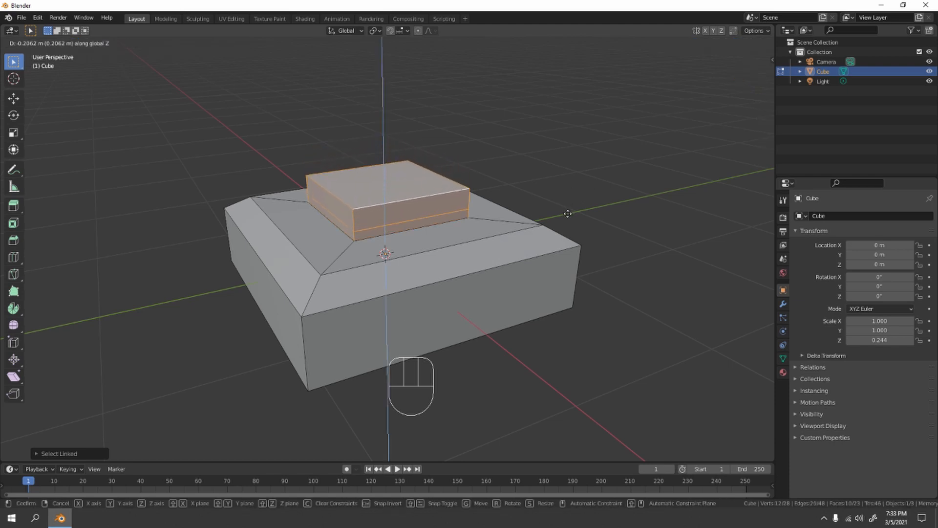
{"action": "mouse_move", "coordinate": [567, 218]}
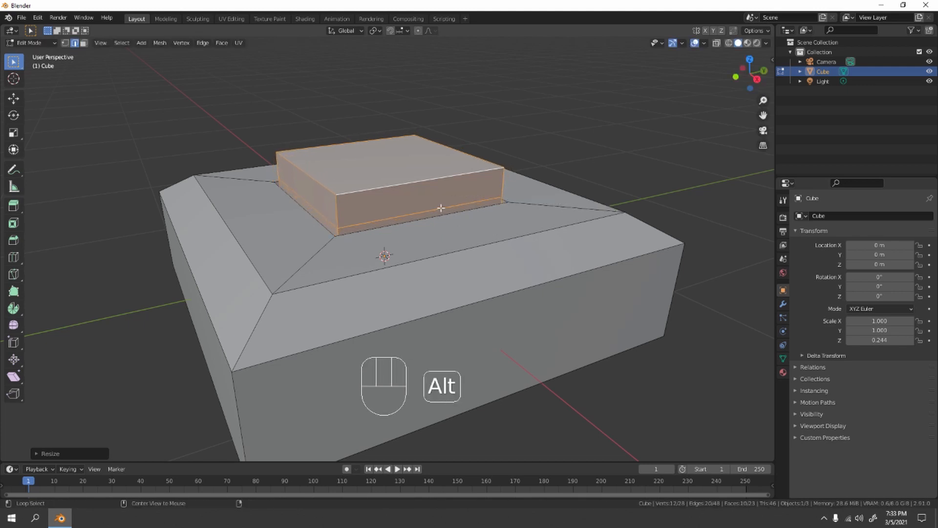
- Confirm the block's size and slide its lower edge loop down into a thin base band
{"action": "left_click", "coordinate": [395, 217]}
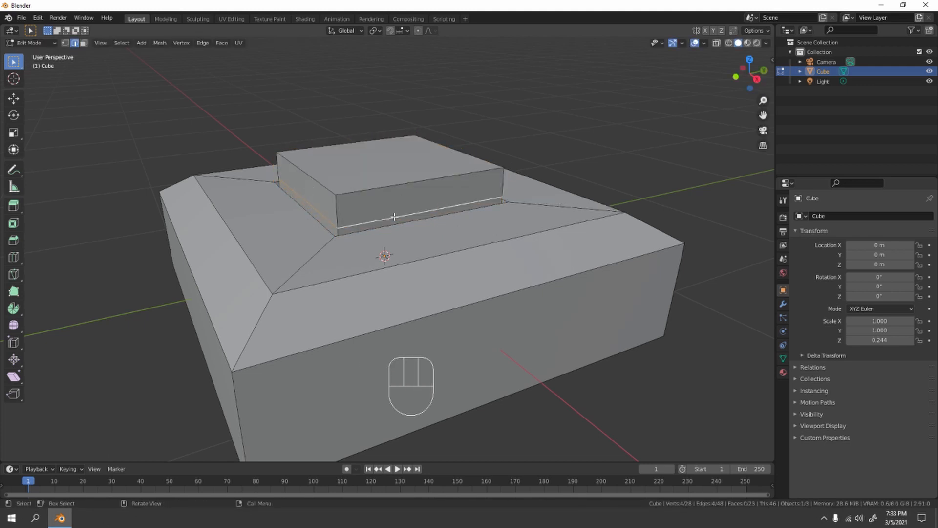
{"action": "key", "text": "g"}
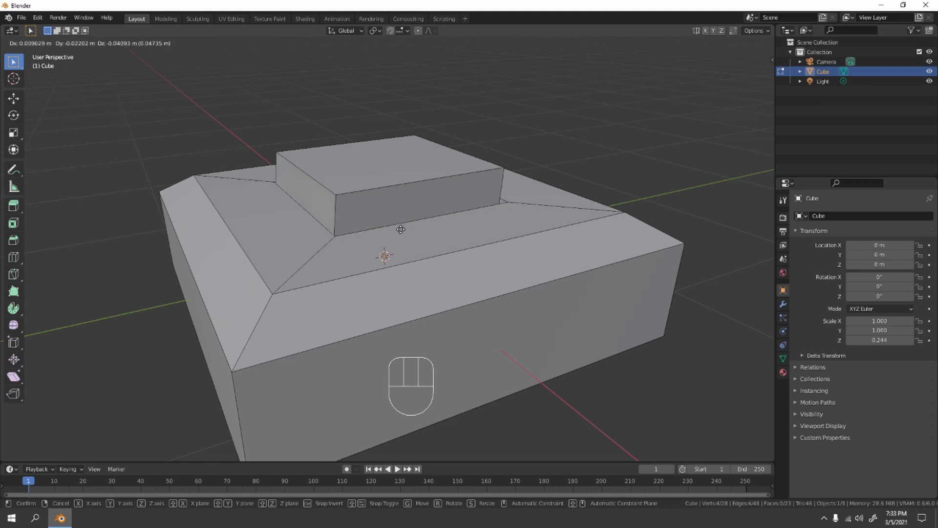
{"action": "key", "text": "Tab"}
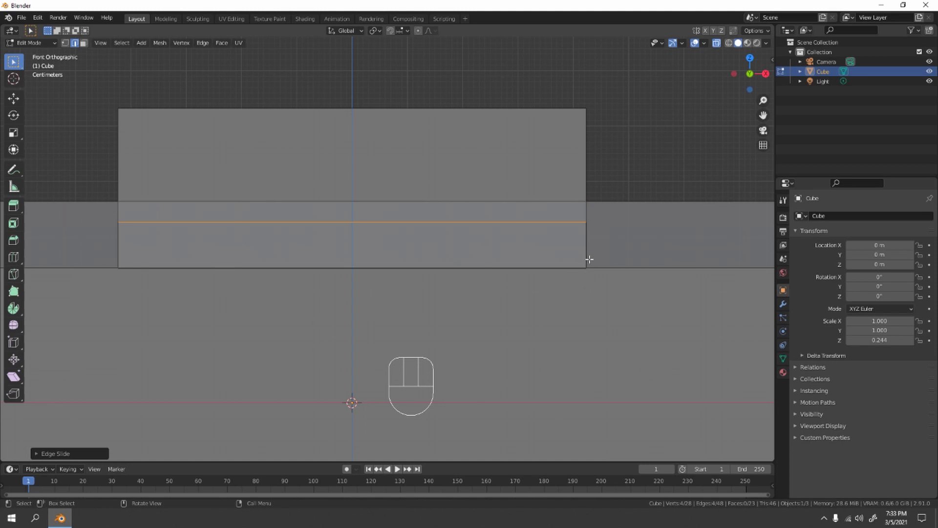
{"action": "left_click", "coordinate": [352, 222]}
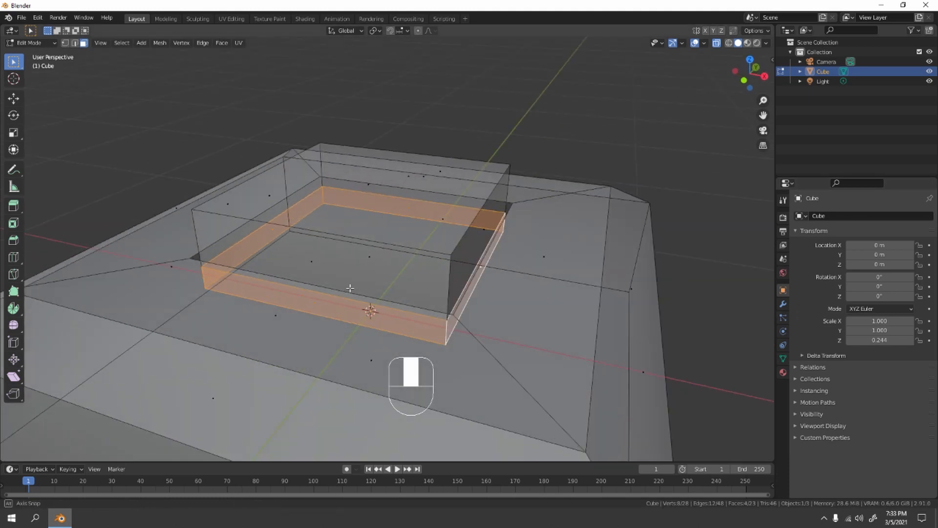
- Extrude the recess wall faces along their normals and return to Object Mode
{"action": "right_click", "coordinate": [350, 287]}
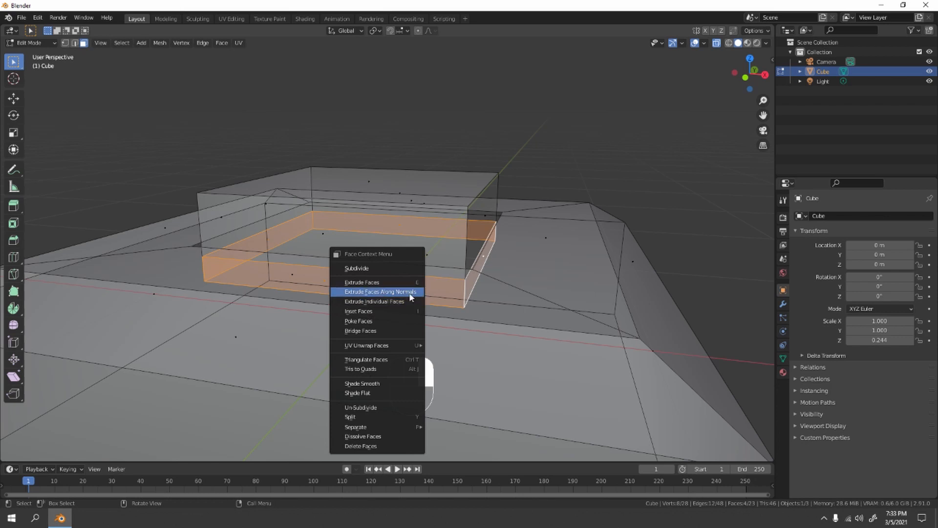
{"action": "left_click", "coordinate": [380, 291]}
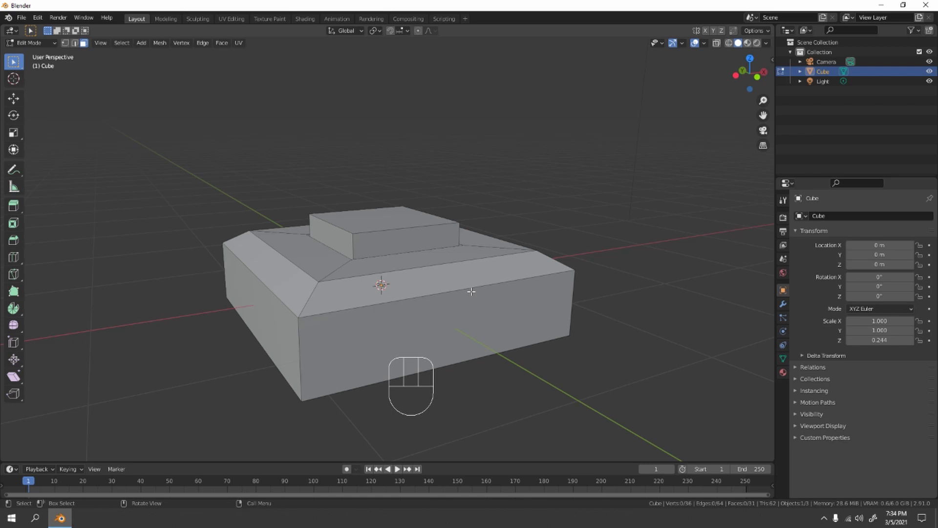
{"action": "key", "text": "Tab"}
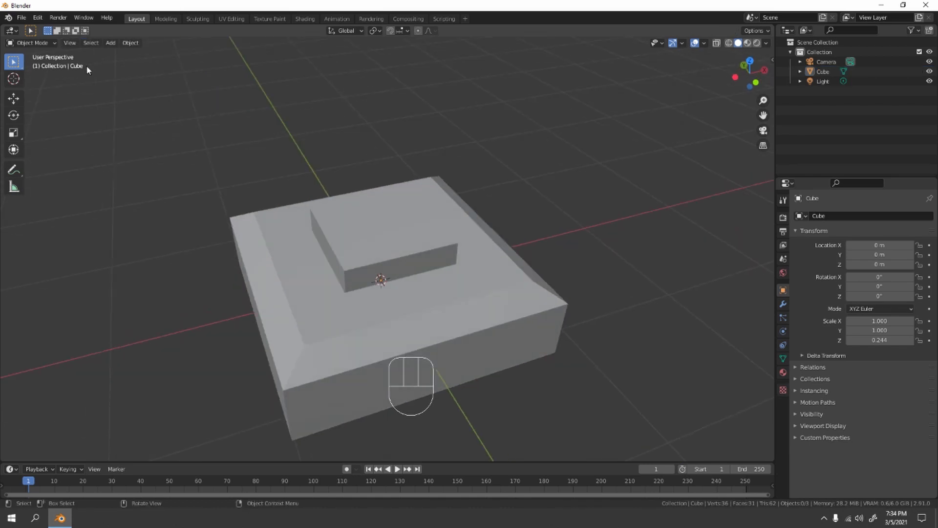
- Add a Bevel modifier affecting edges with 3 segments for rounded corners
{"action": "left_click", "coordinate": [419, 286]}
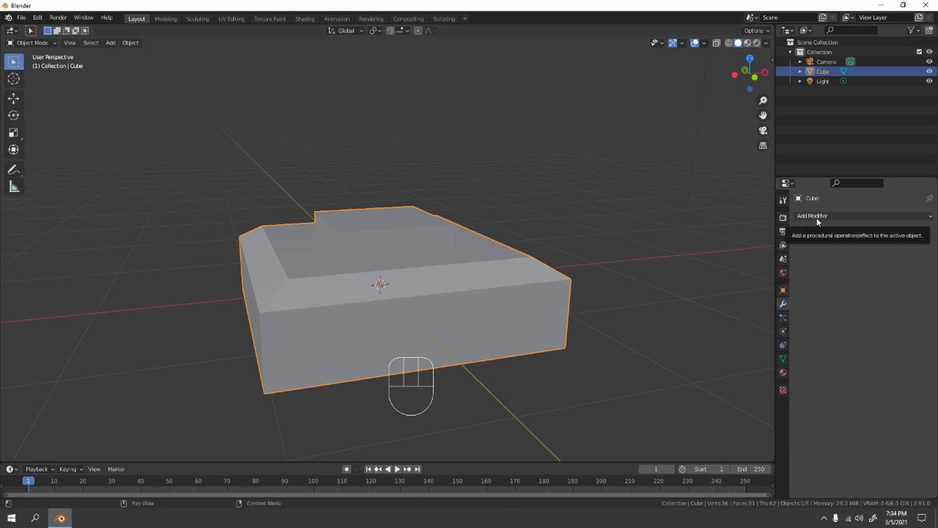
{"action": "left_click", "coordinate": [812, 216]}
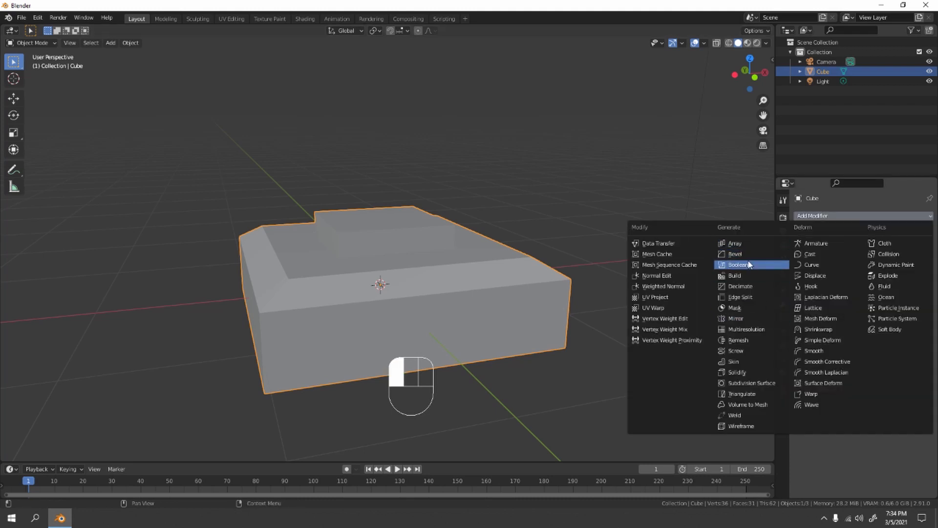
{"action": "mouse_move", "coordinate": [751, 382]}
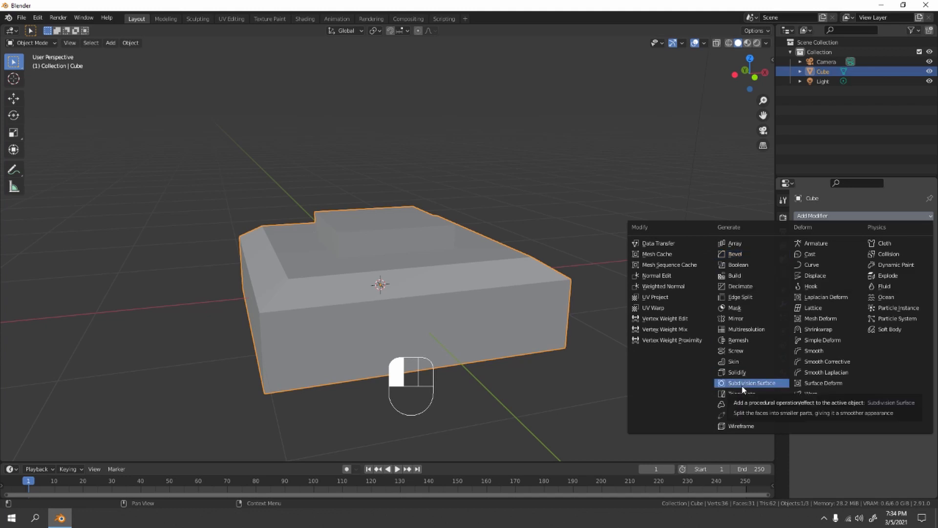
{"action": "mouse_move", "coordinate": [750, 253]}
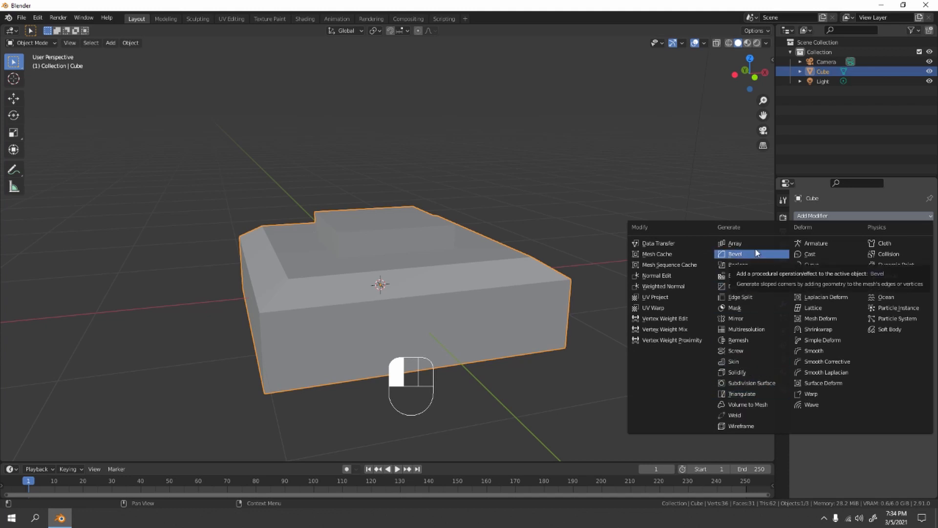
{"action": "left_click", "coordinate": [735, 254]}
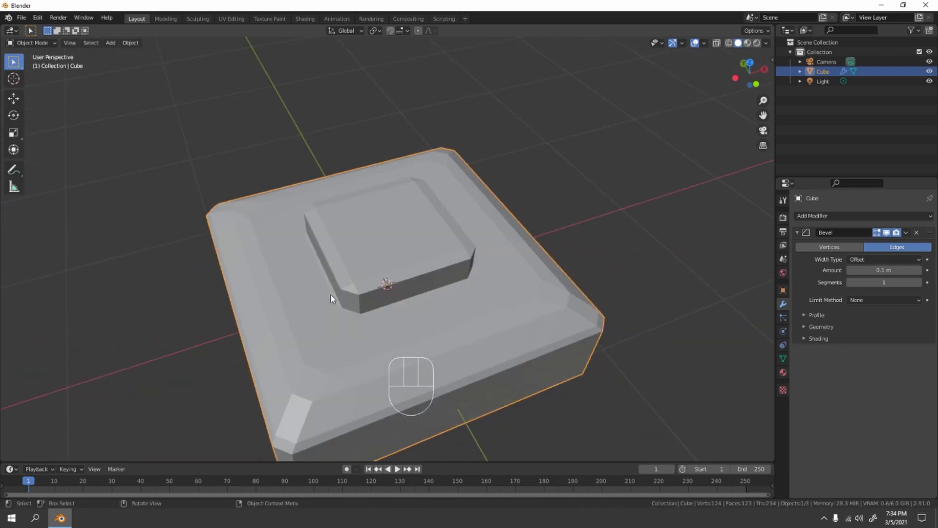
{"action": "mouse_move", "coordinate": [829, 246]}
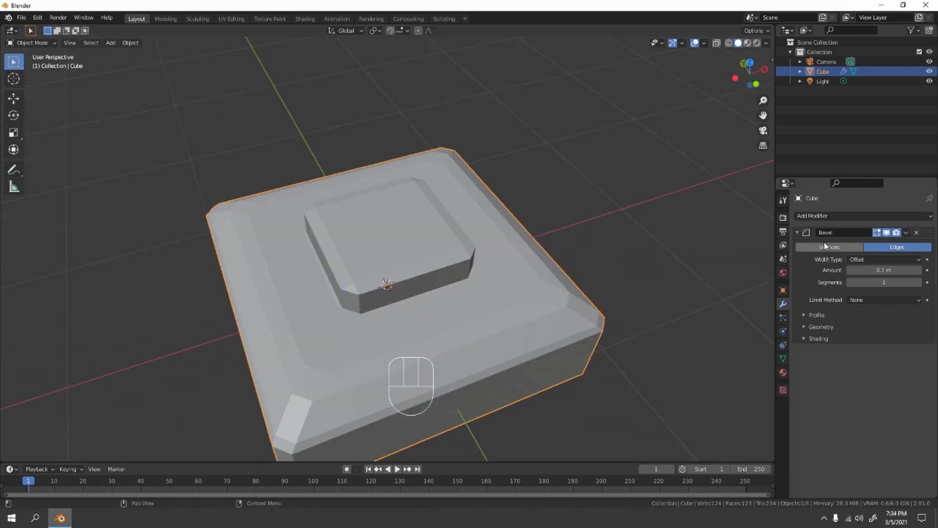
{"action": "left_click", "coordinate": [830, 248]}
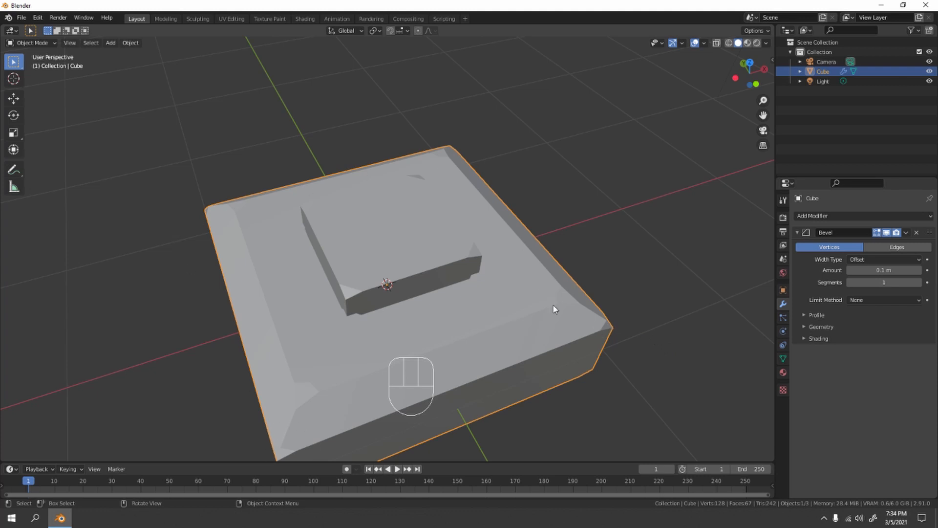
{"action": "mouse_move", "coordinate": [609, 326]}
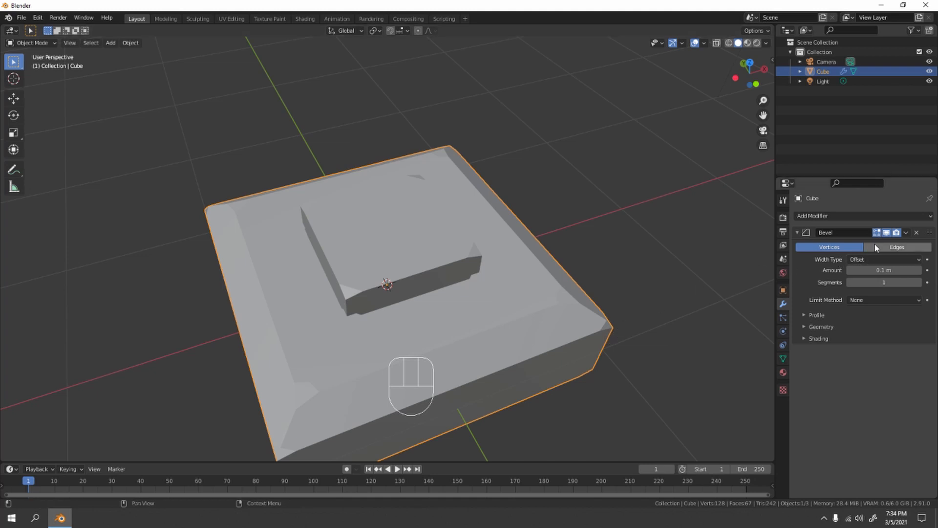
{"action": "left_click", "coordinate": [896, 247]}
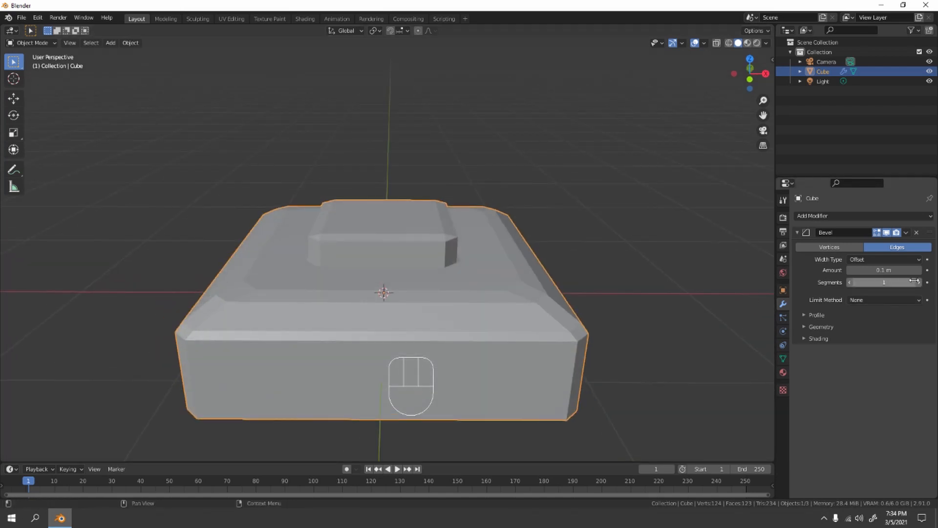
{"action": "left_click", "coordinate": [925, 281]}
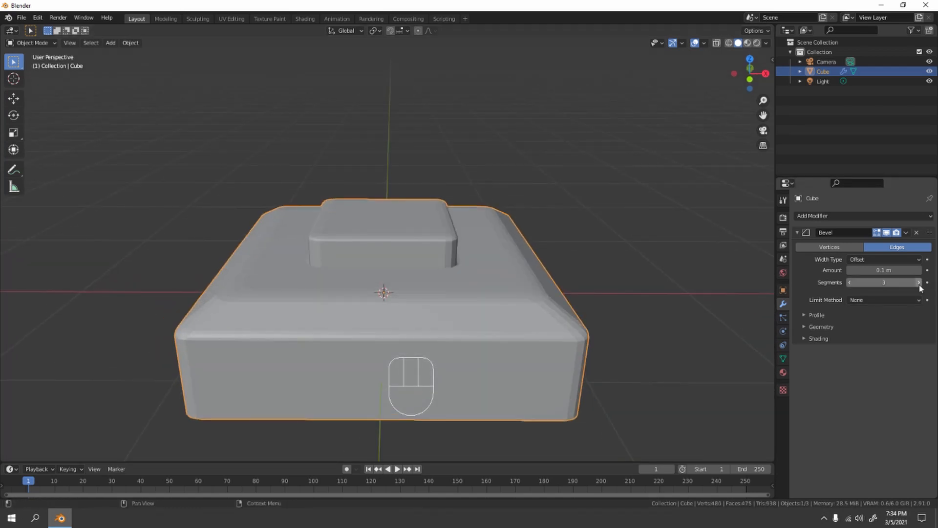
{"action": "left_click", "coordinate": [919, 281]}
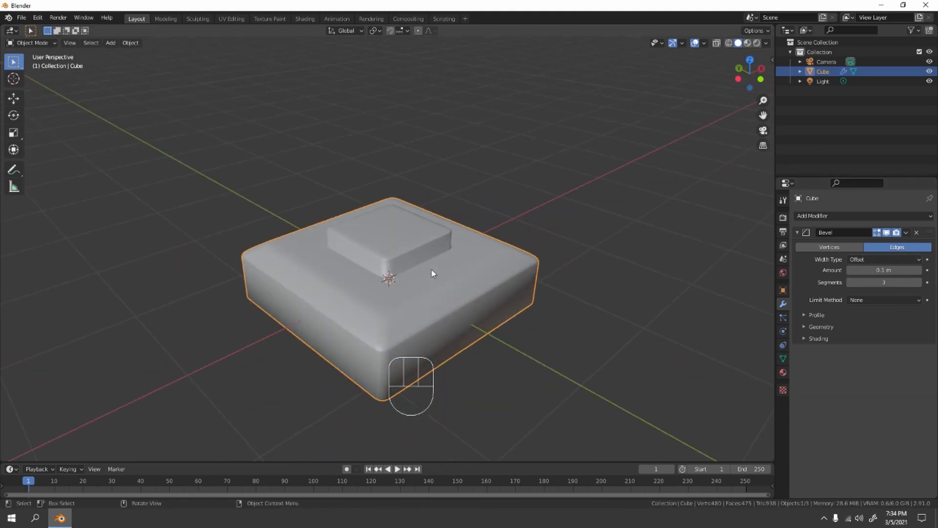
- Scale the raised square down inside its recess, leaving a small surrounding gap
{"action": "key", "text": "Tab"}
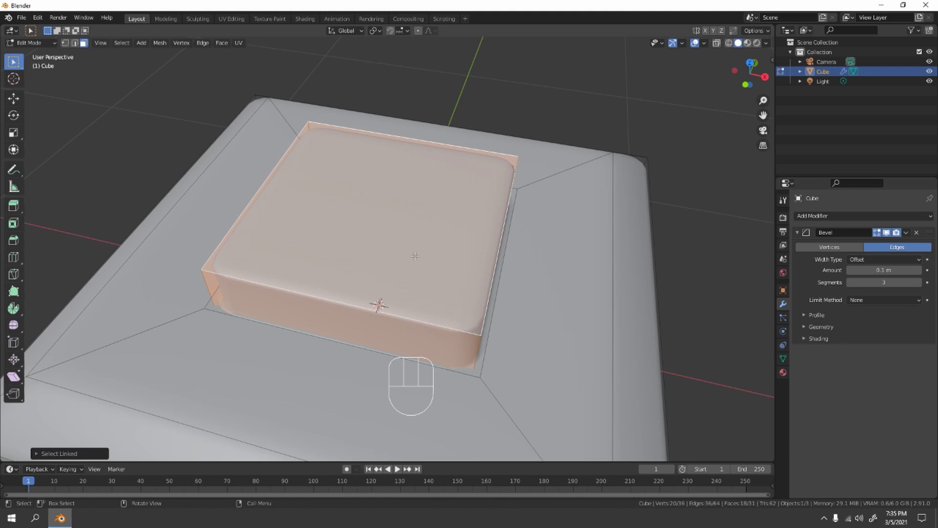
{"action": "key", "text": "s"}
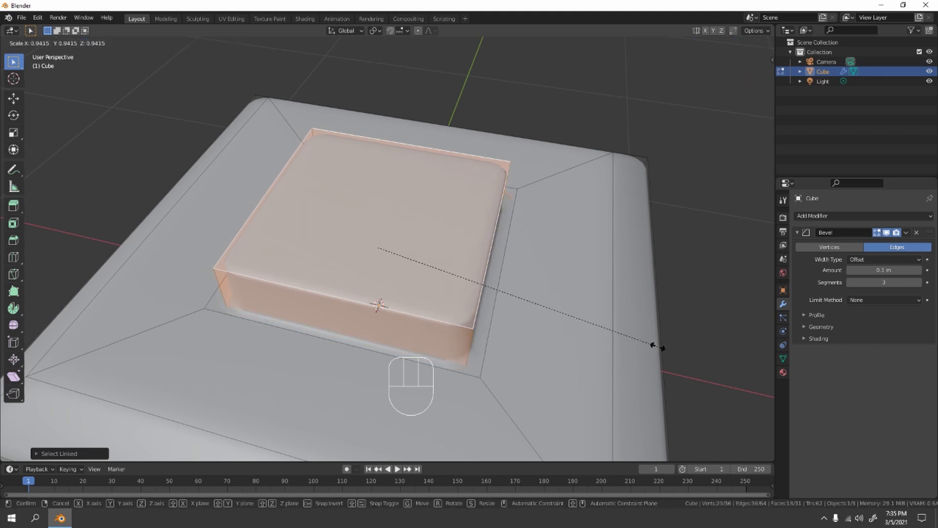
{"action": "mouse_move", "coordinate": [604, 355]}
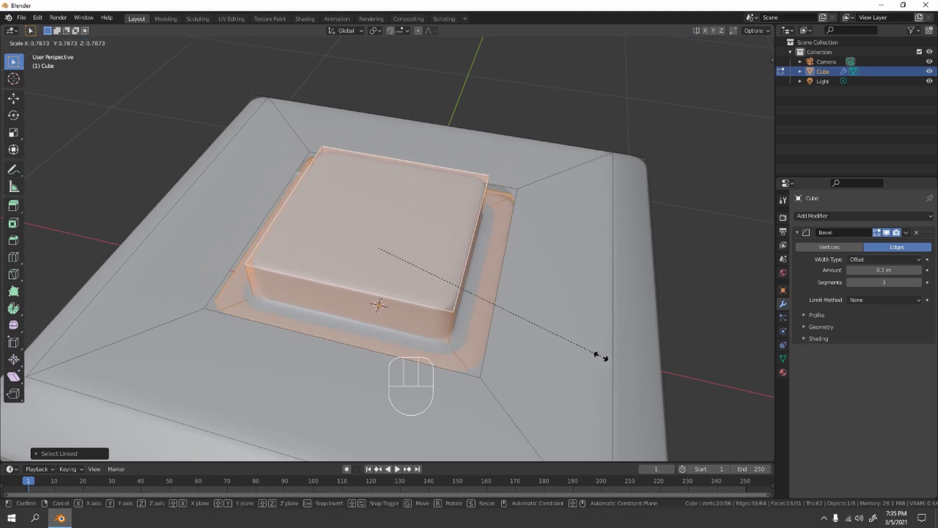
{"action": "mouse_move", "coordinate": [643, 372]}
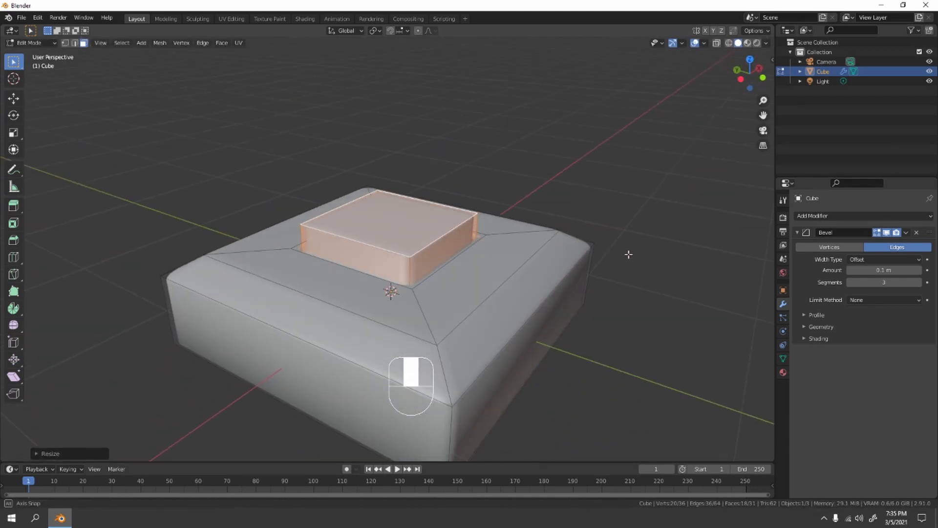
{"action": "key", "text": "Tab"}
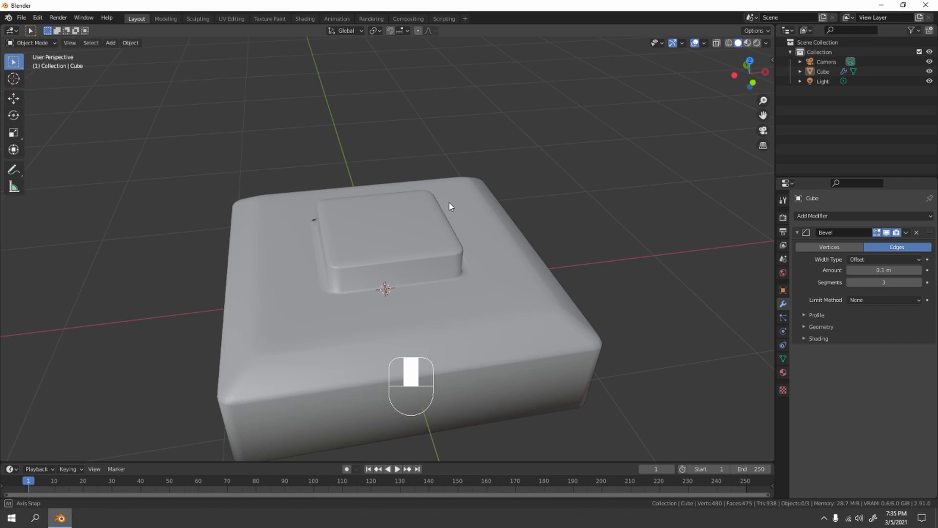
{"action": "key", "text": "Tab"}
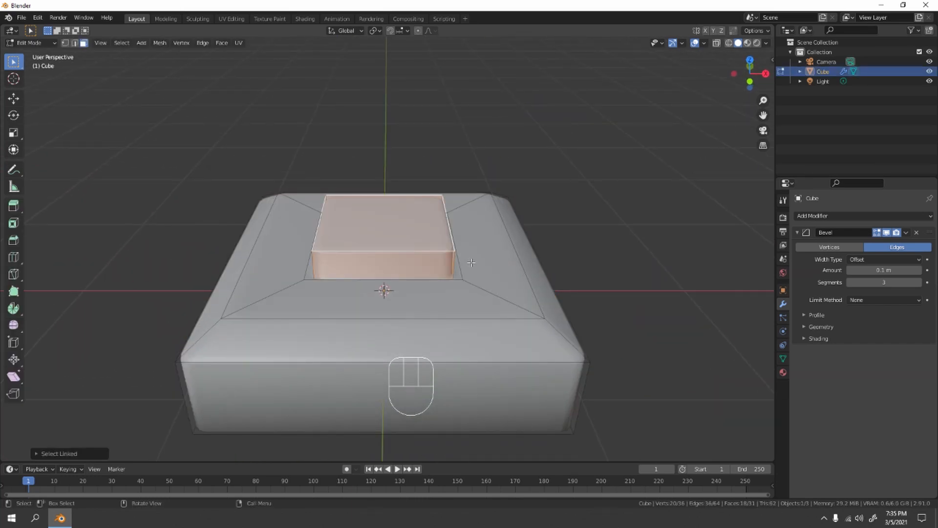
{"action": "key", "text": "g"}
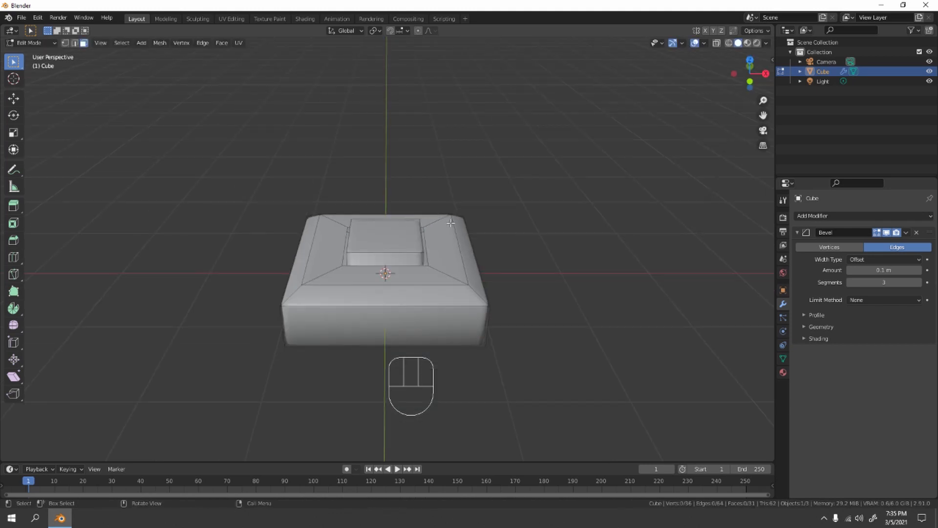
{"action": "key", "text": "Tab"}
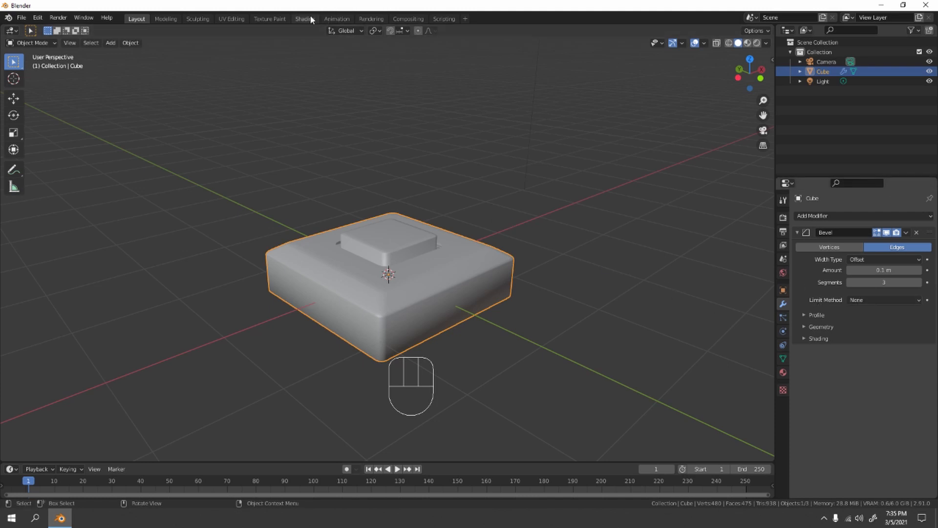
- Give the block a grey Principled BSDF with higher specular and some roughness
{"action": "left_click", "coordinate": [304, 18]}
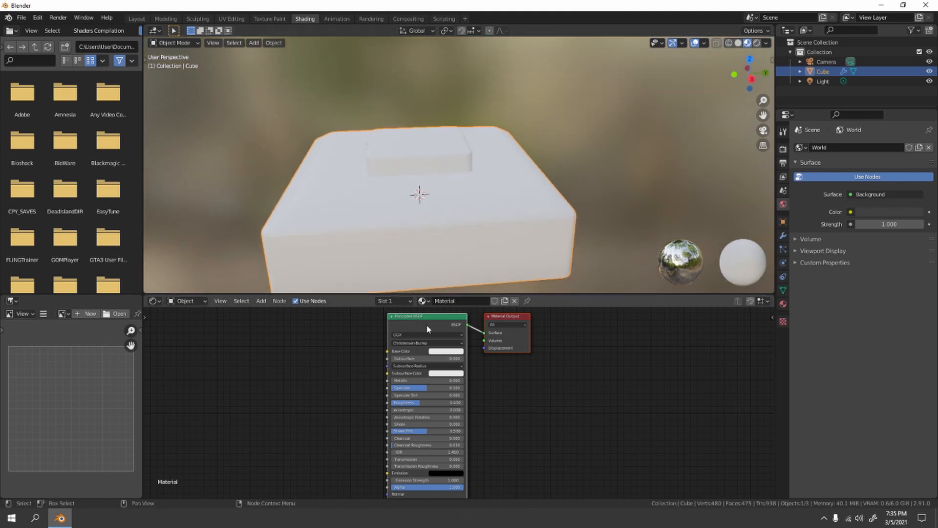
{"action": "left_click", "coordinate": [437, 351]}
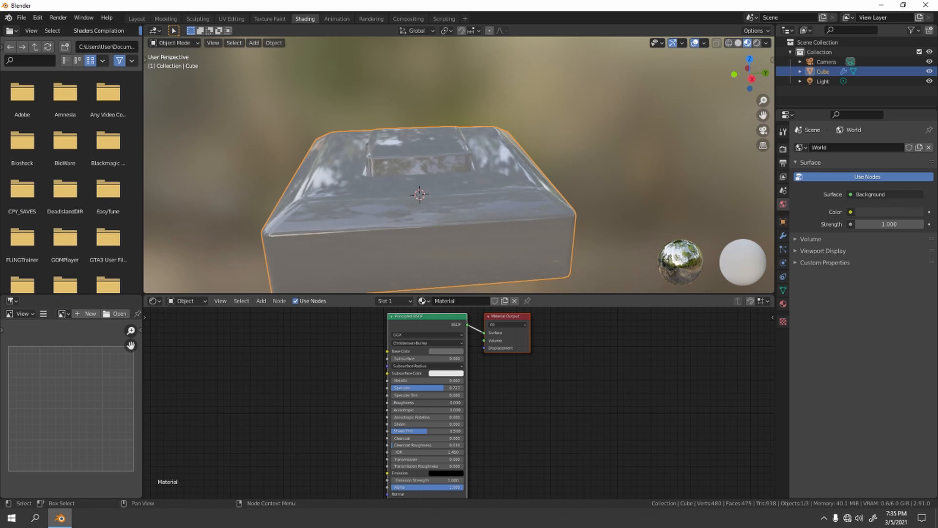
{"action": "left_click", "coordinate": [403, 401]}
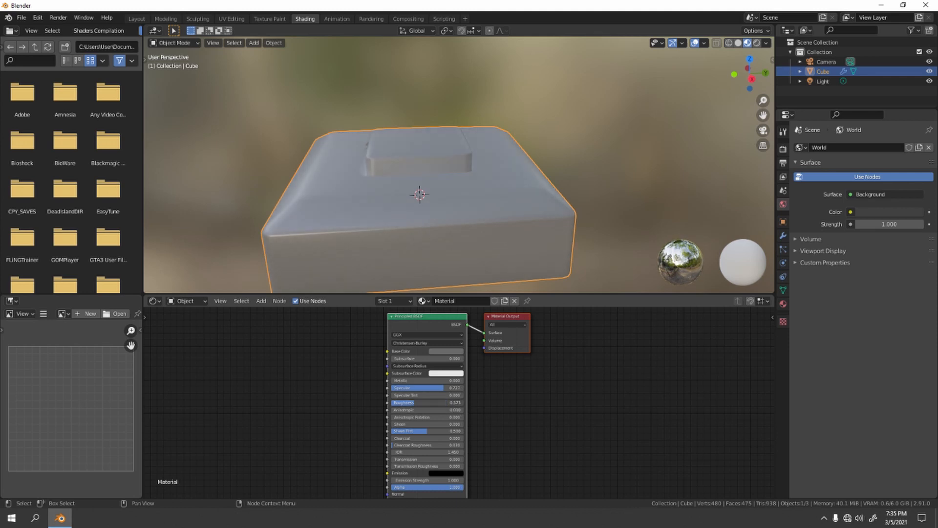
{"action": "mouse_move", "coordinate": [420, 170]}
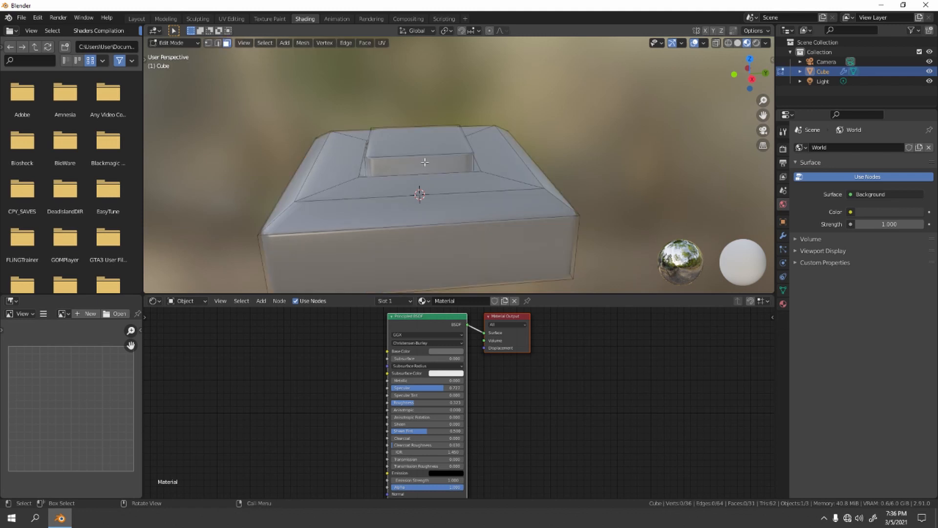
- Add a second material slot with a new material and assign it to the top square
{"action": "left_click", "coordinate": [416, 143]}
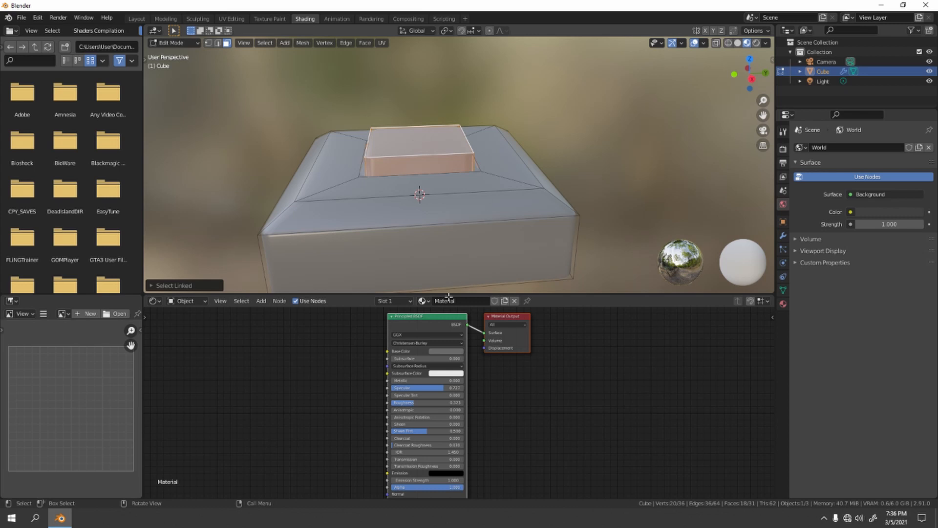
{"action": "mouse_move", "coordinate": [399, 309]}
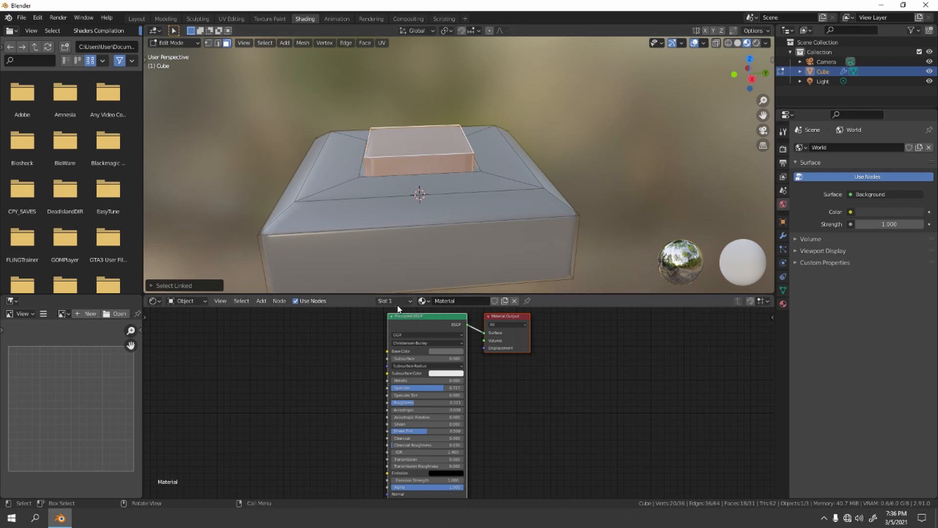
{"action": "left_click", "coordinate": [393, 300]}
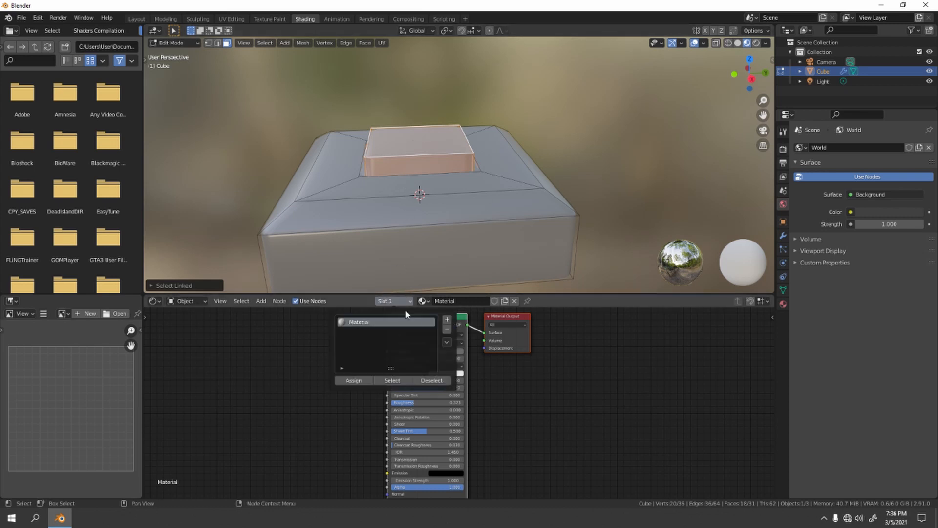
{"action": "left_click", "coordinate": [446, 320]}
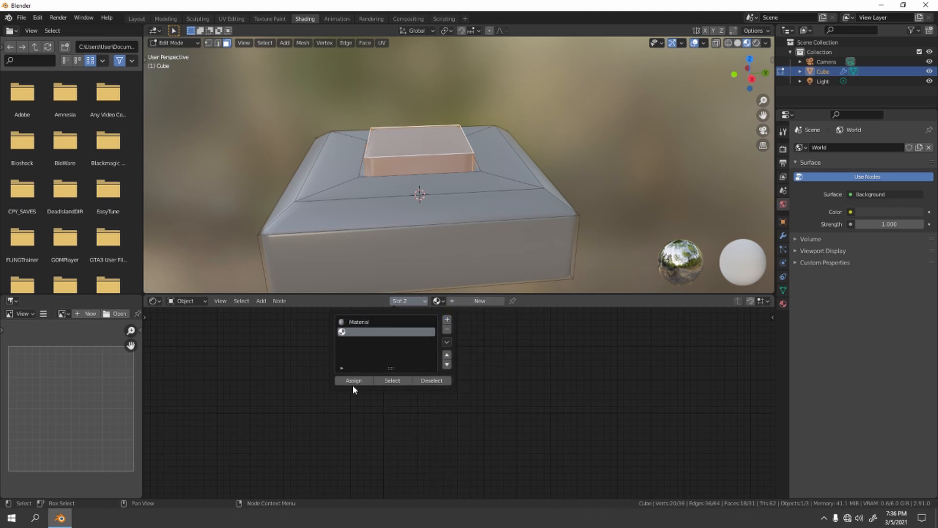
{"action": "left_click", "coordinate": [479, 300]}
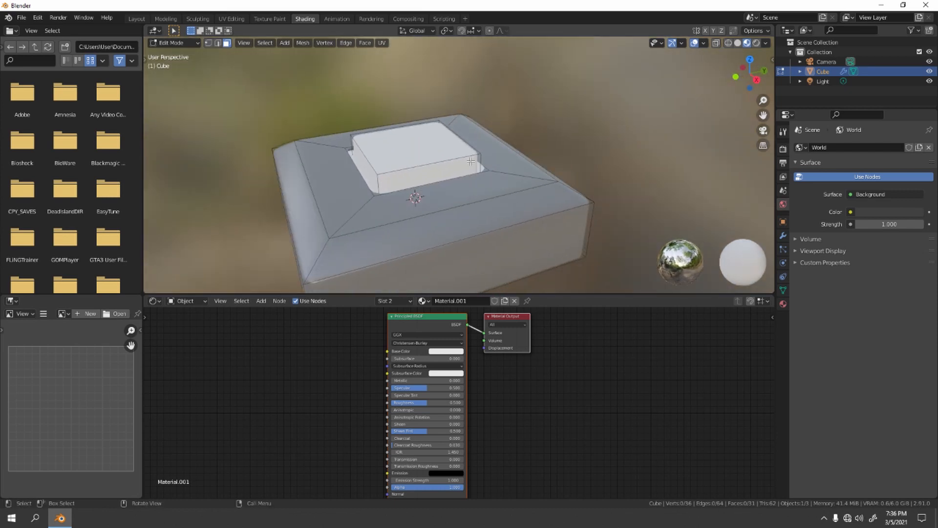
- Set Material.001's base colour to bright red
{"action": "left_click", "coordinate": [445, 351]}
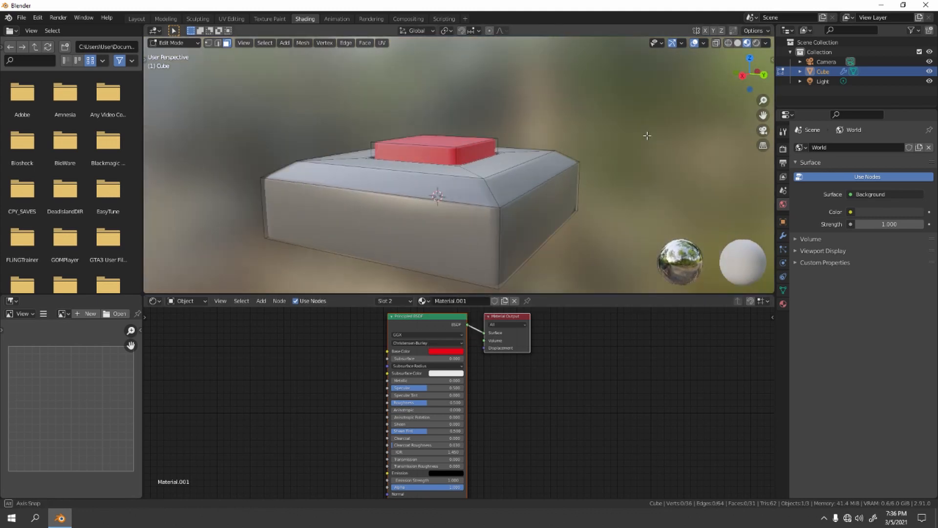
{"action": "left_click_drag", "start_coordinate": [436, 167], "coordinate": [437, 119]}
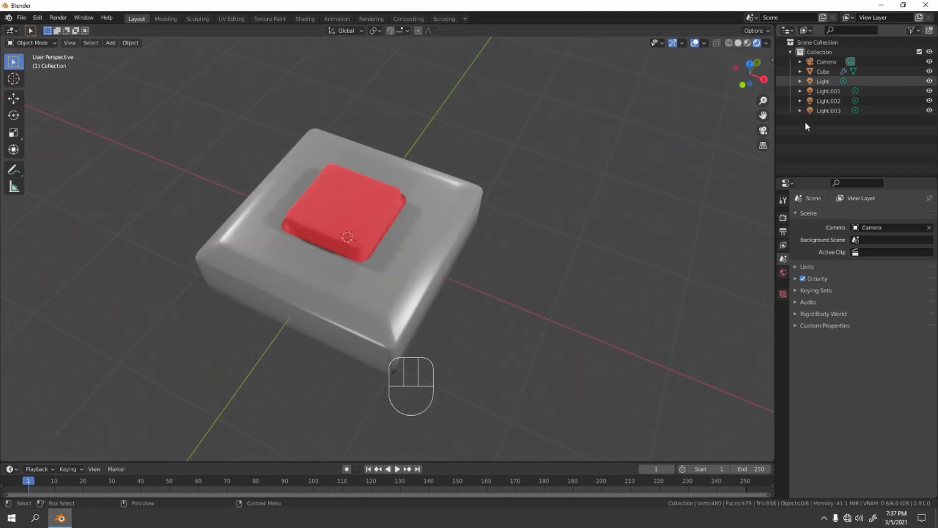
- Change the render engine from Eevee to Cycles for a path-traced viewport preview
{"action": "left_click", "coordinate": [889, 215]}
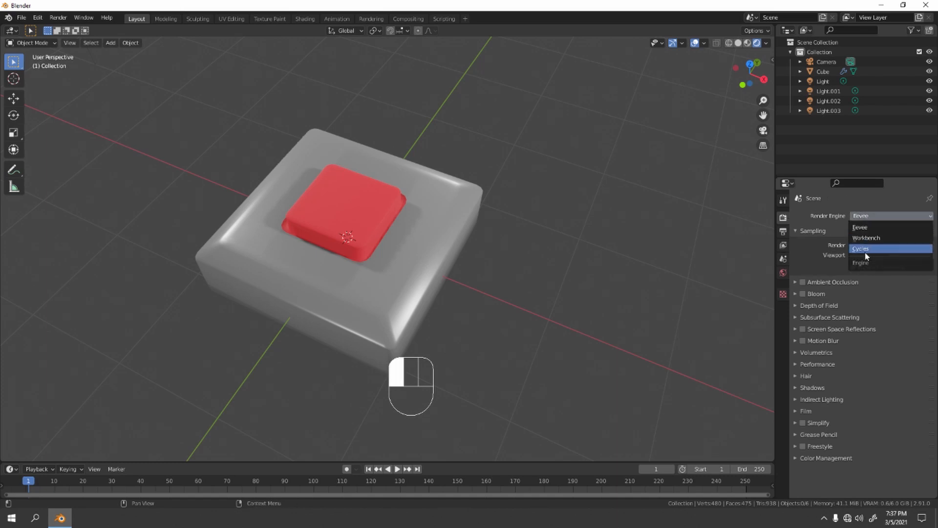
{"action": "left_click", "coordinate": [862, 249]}
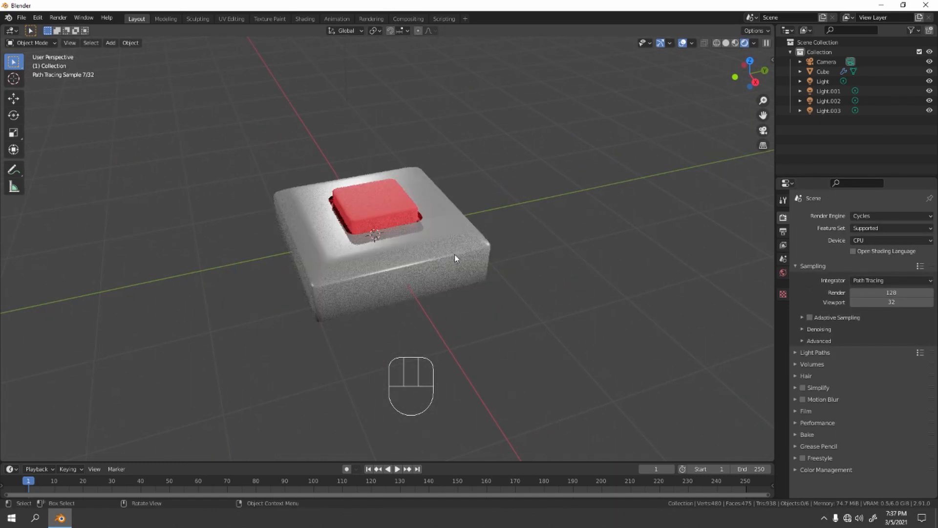